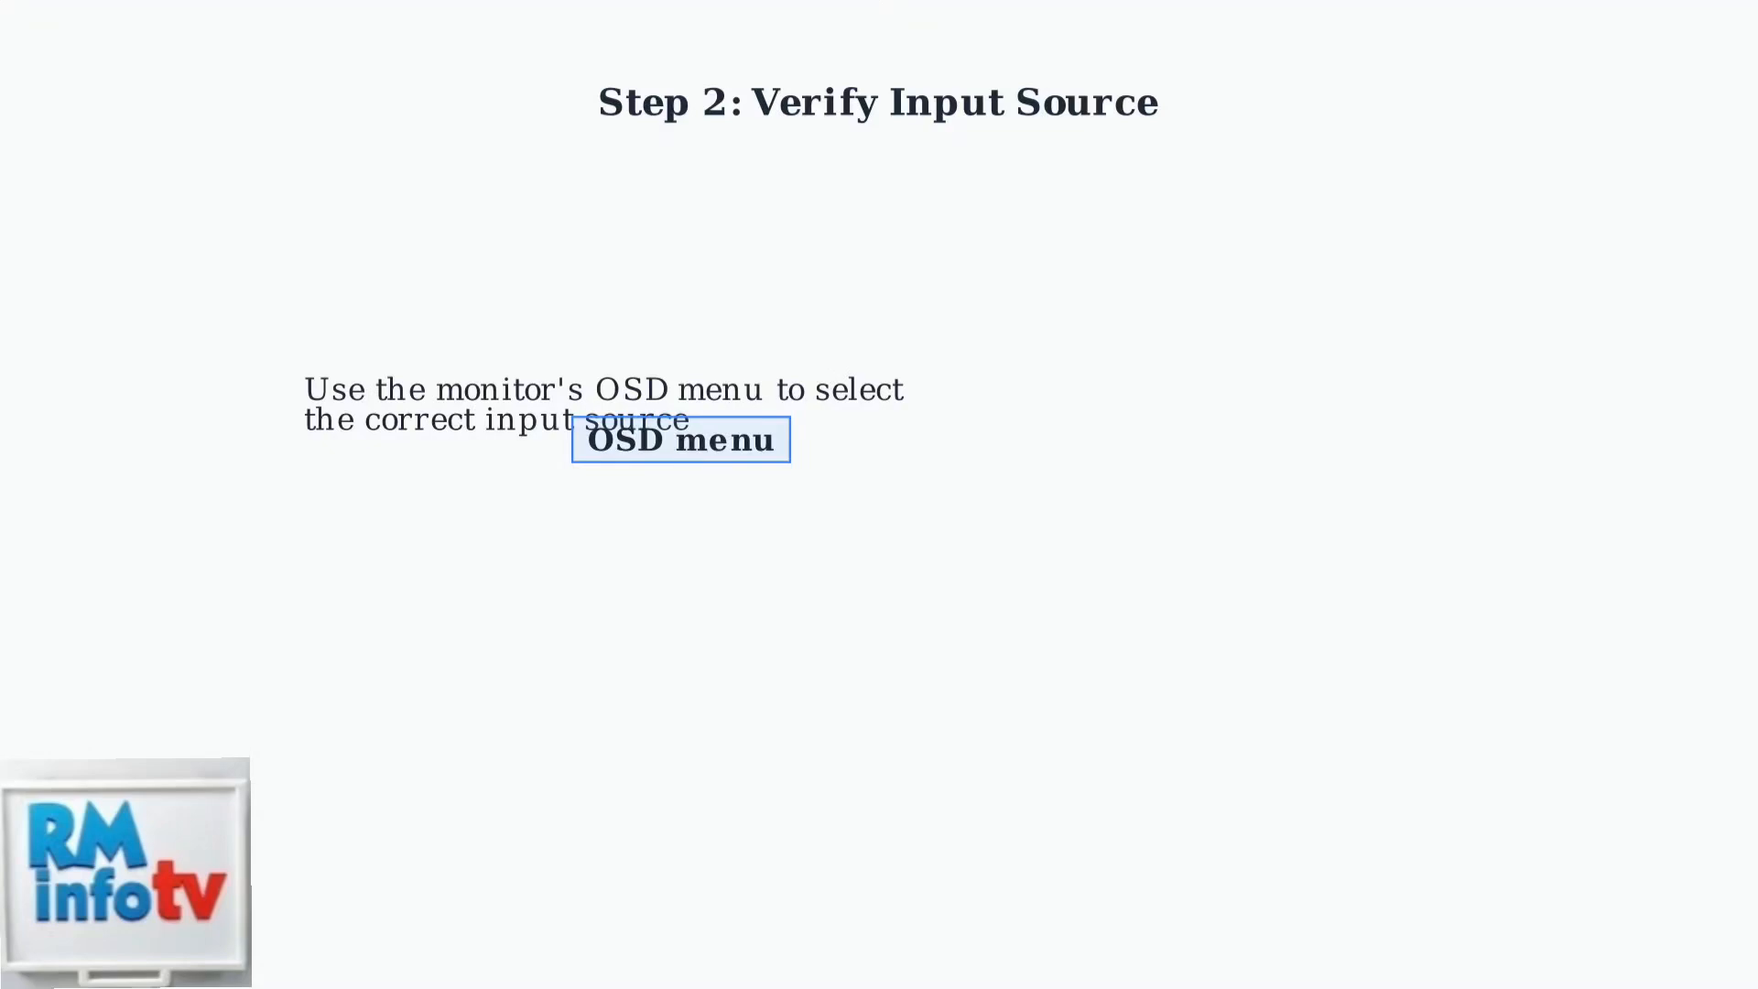
click(679, 438)
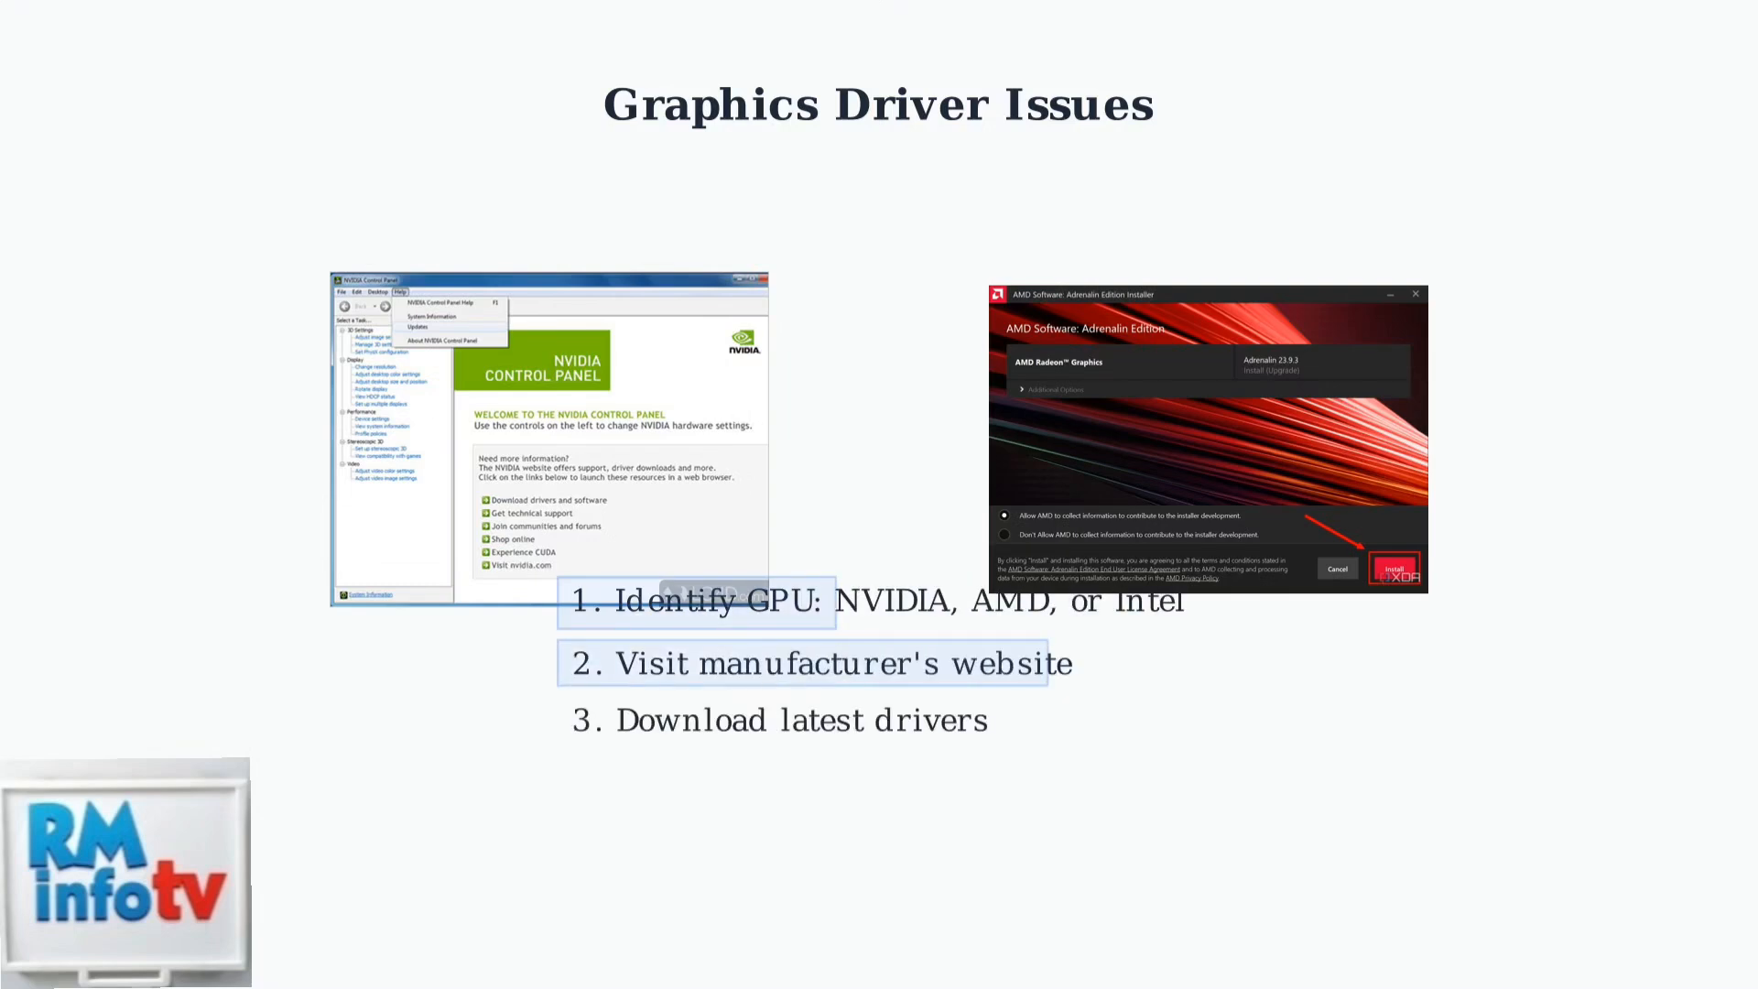
key(Right)
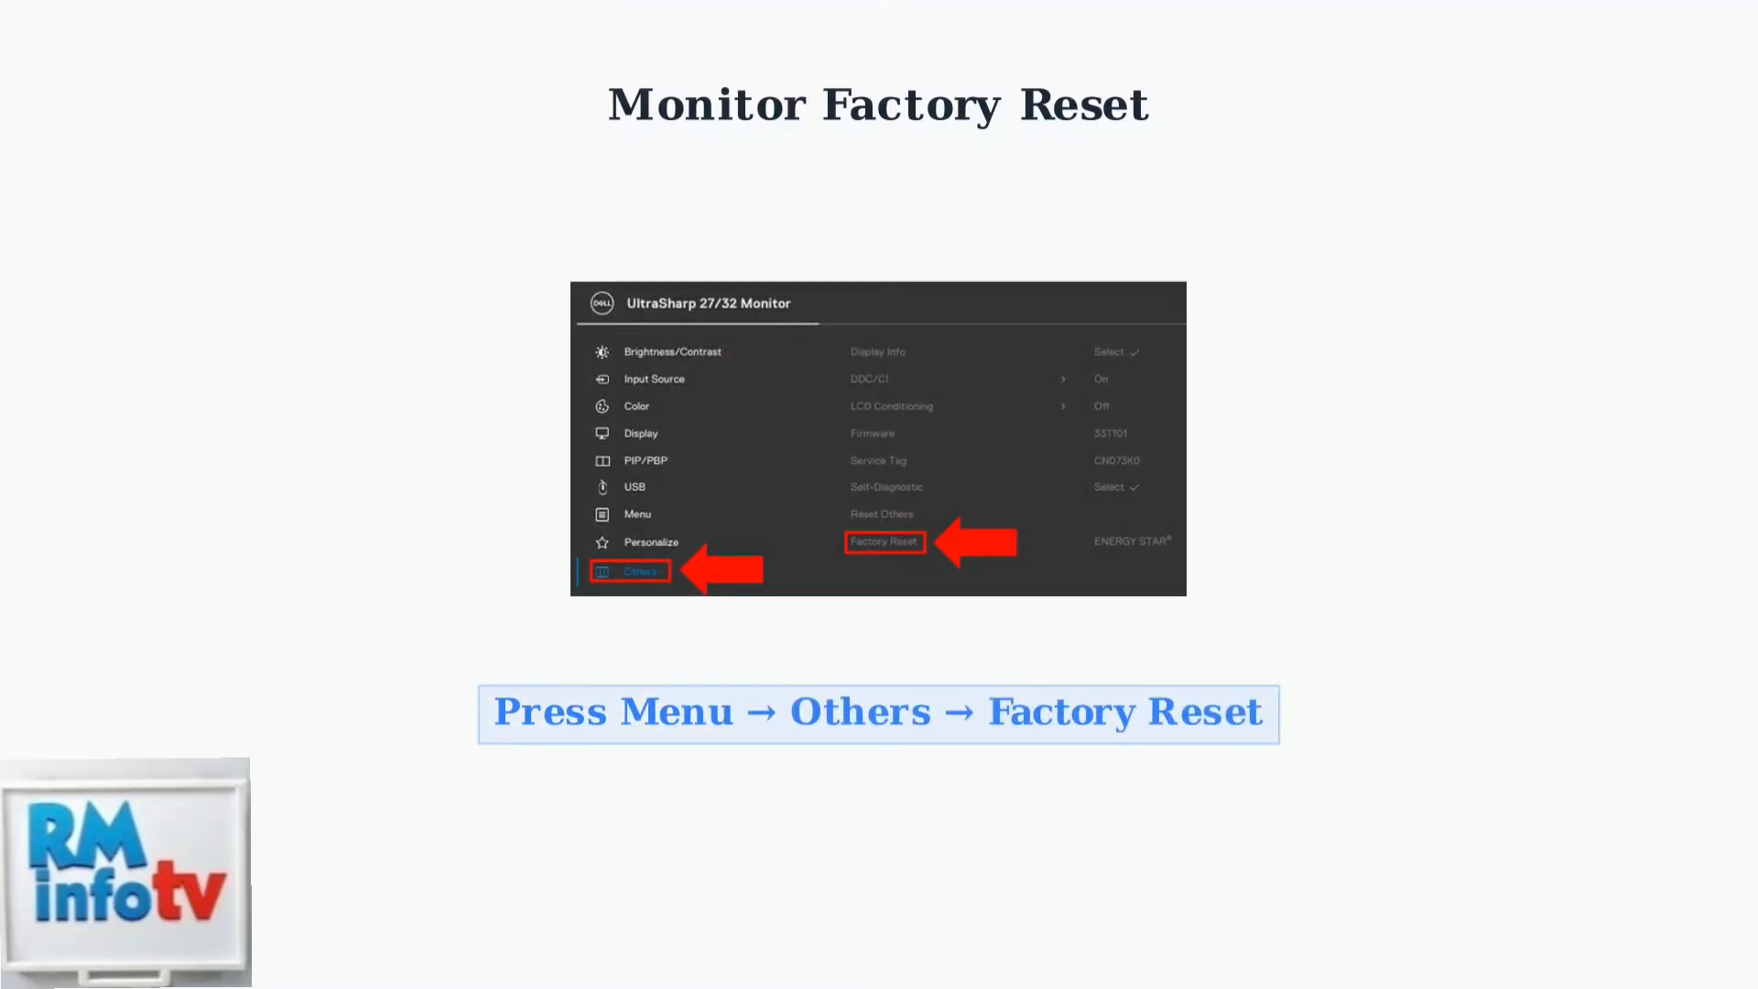